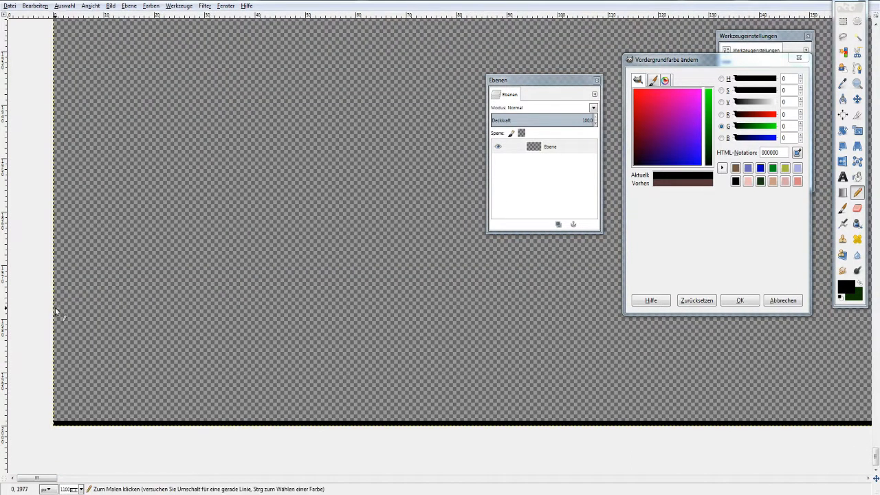
mouse_move(56, 415)
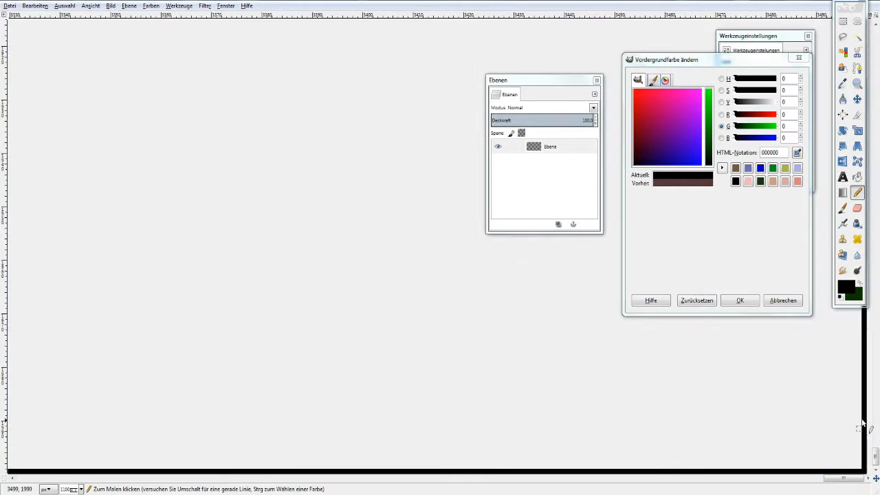
mouse_move(828, 443)
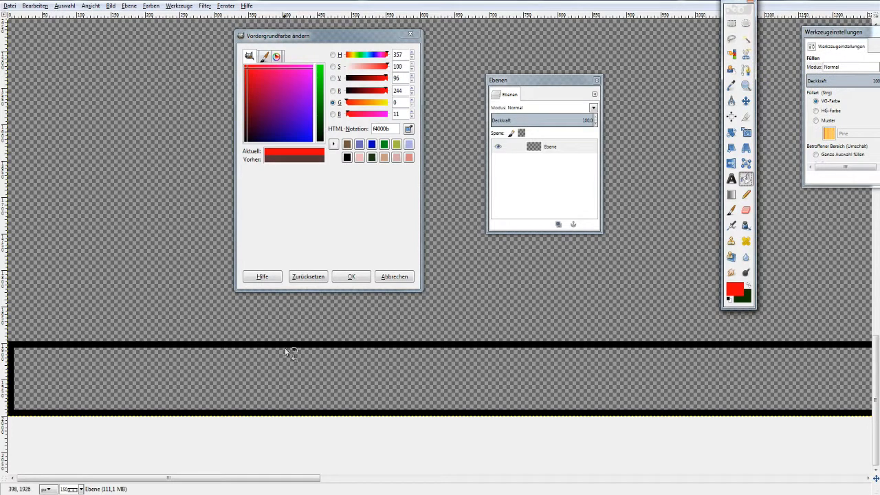
Fill the outlined bar with red (f4000b) and export it as TimeLine2.png.
click(129, 6)
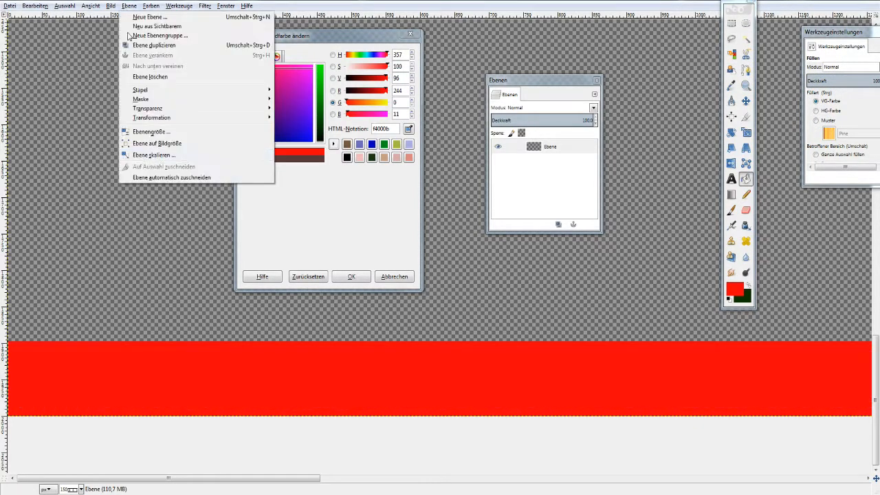
click(37, 130)
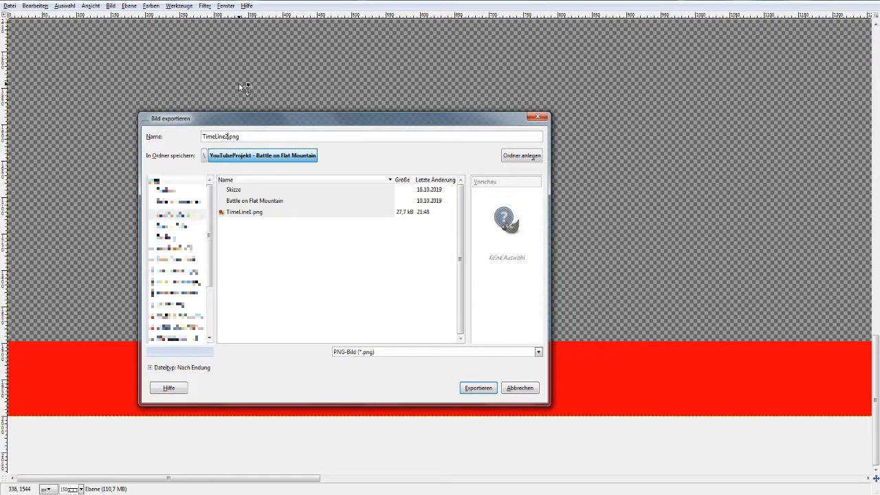
click(478, 388)
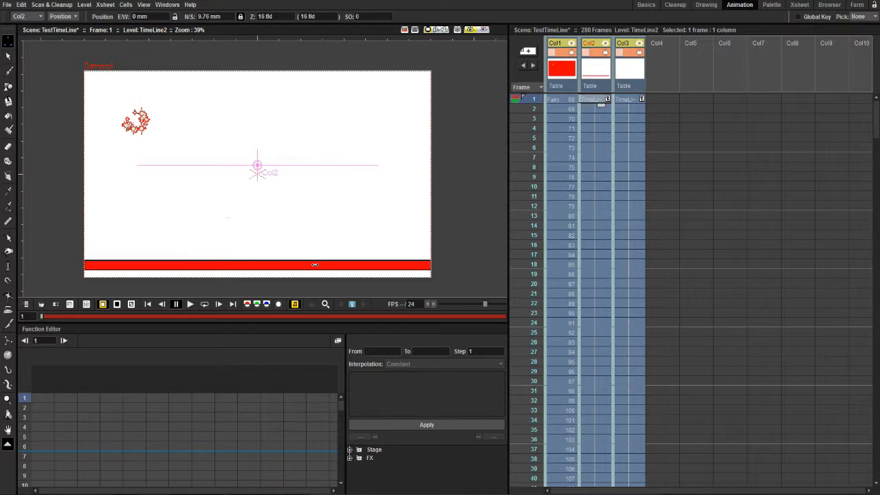
Drag the red TimeLine2 bar into place along the bottom of the frame.
drag(315, 266, 71, 264)
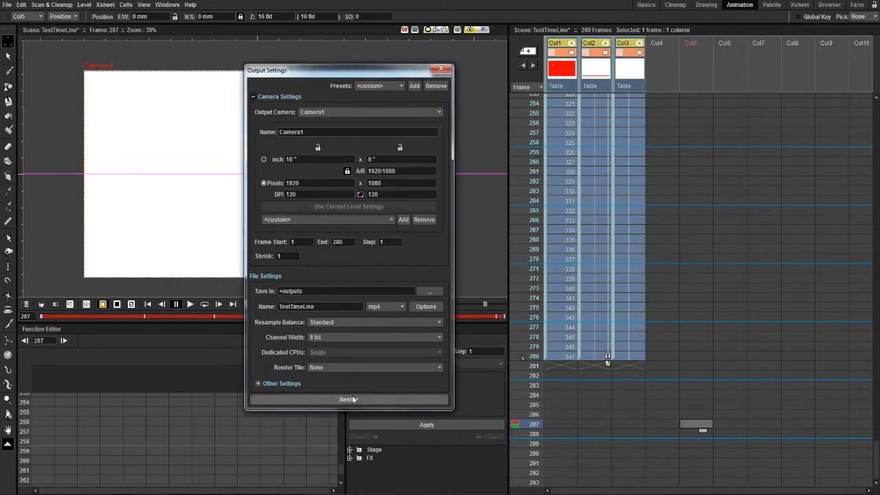
Render frames 1–280 of TestTimeLine as a 1920×1080 MP4.
click(348, 398)
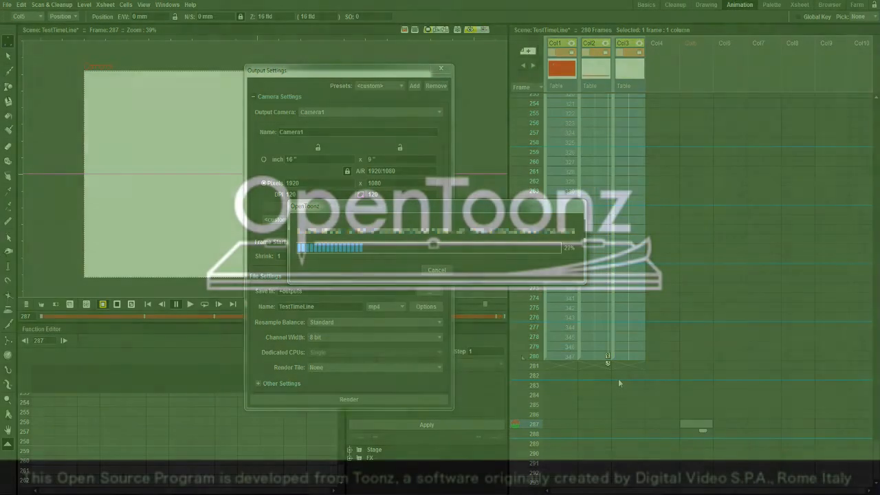